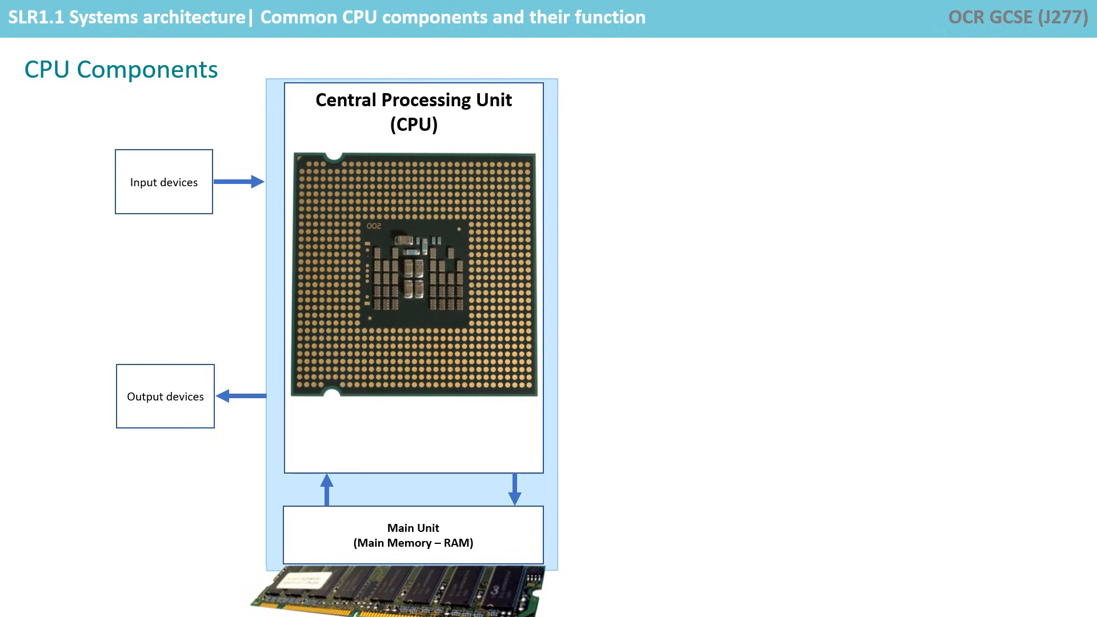
Step: Advance the slideshow from the CPU photo to the Control Unit, ALU and Cache diagram
key(right)
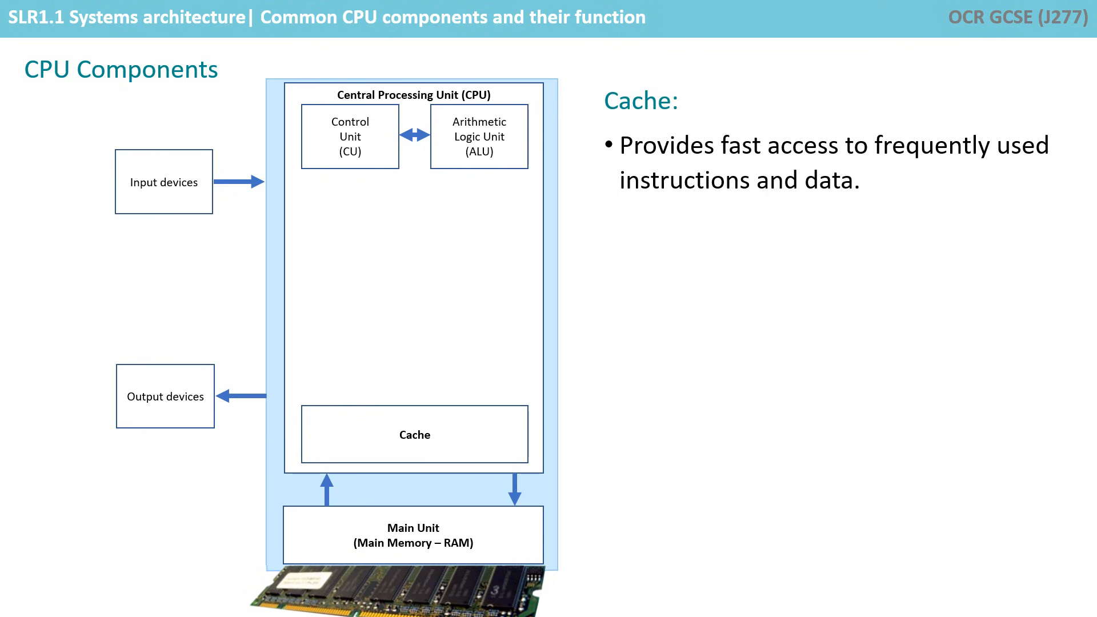
Step: Reveal the register block with Accumulator, MAR, PC and MDR and its bullets
key(Right)
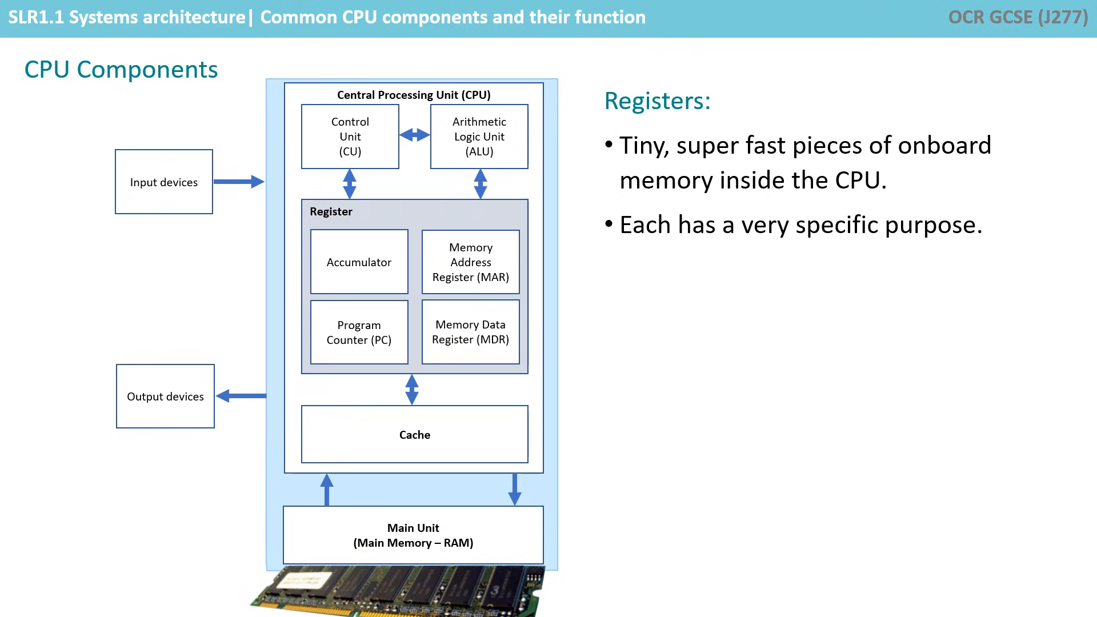